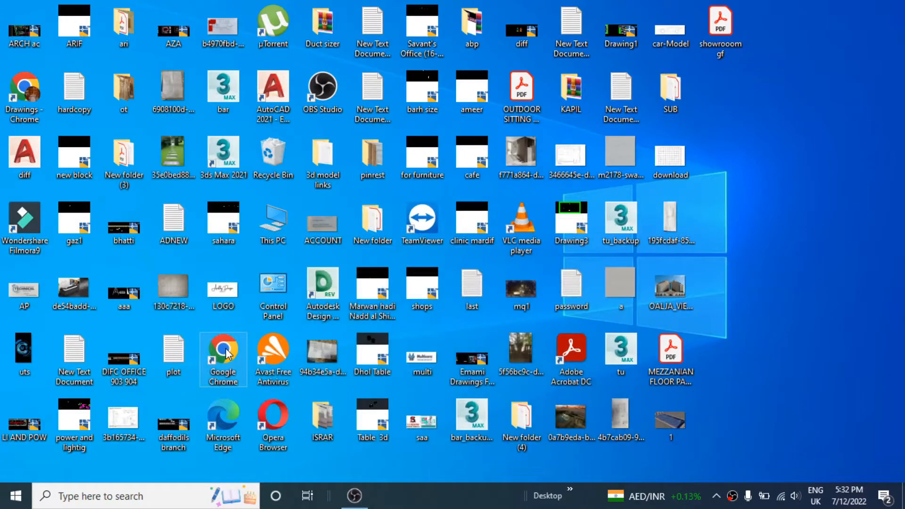
Launch Google Chrome and go to the Gmail inbox from a new tab
double_click(223, 351)
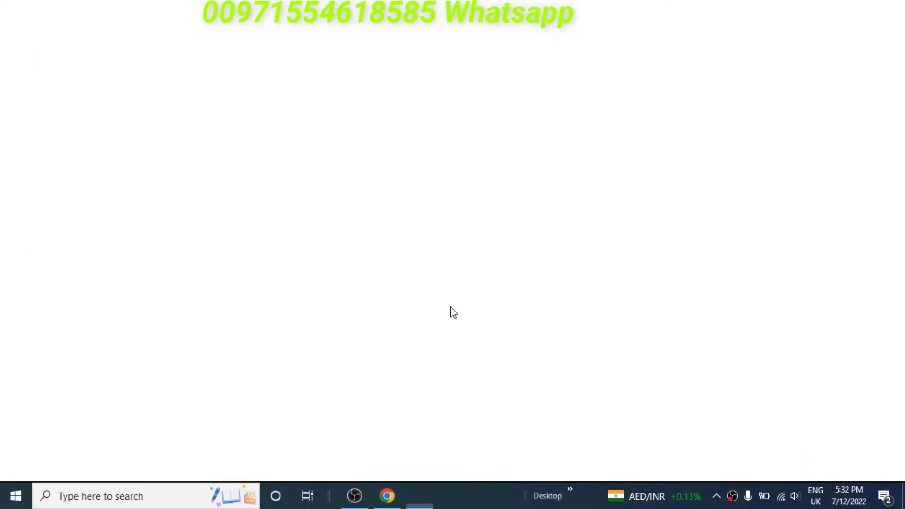
click(387, 496)
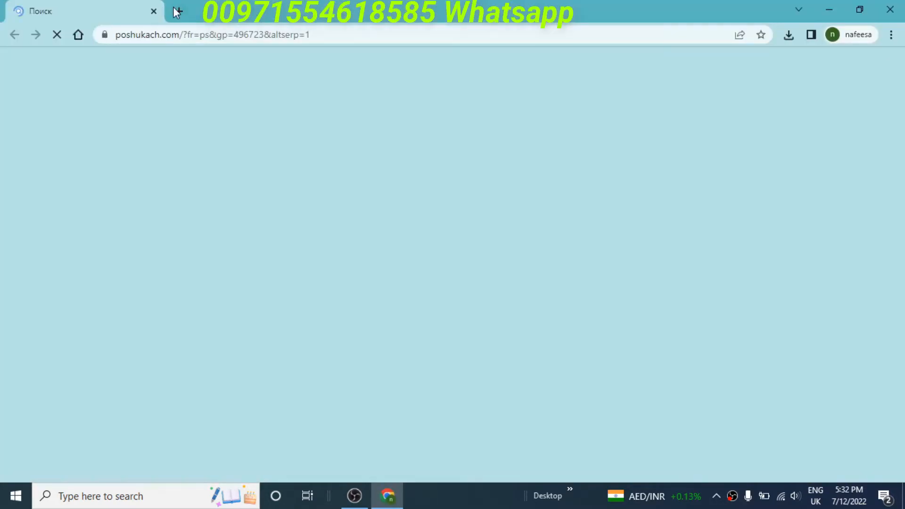
click(177, 11)
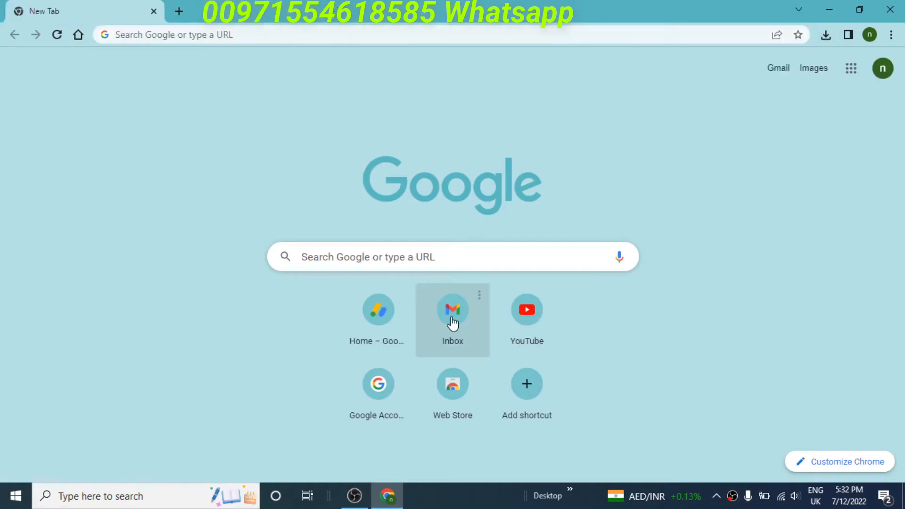
click(453, 310)
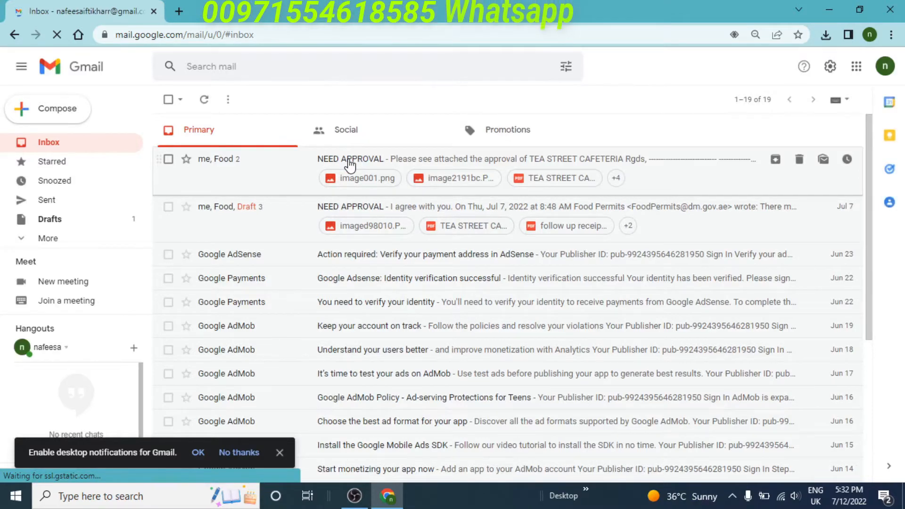
Read the NEED APPROVAL email and download its TEA STREET CAFETERIA.pdf attachment
click(351, 158)
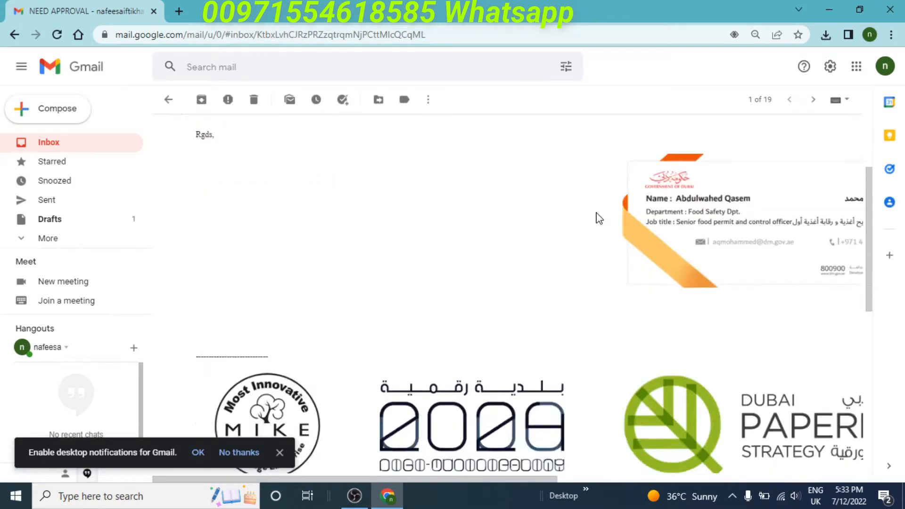
mouse_move(775, 213)
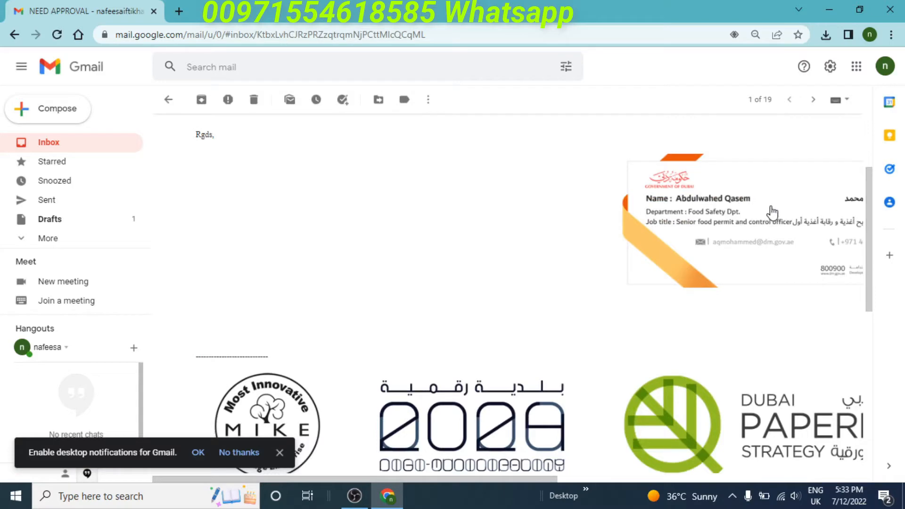
click(756, 34)
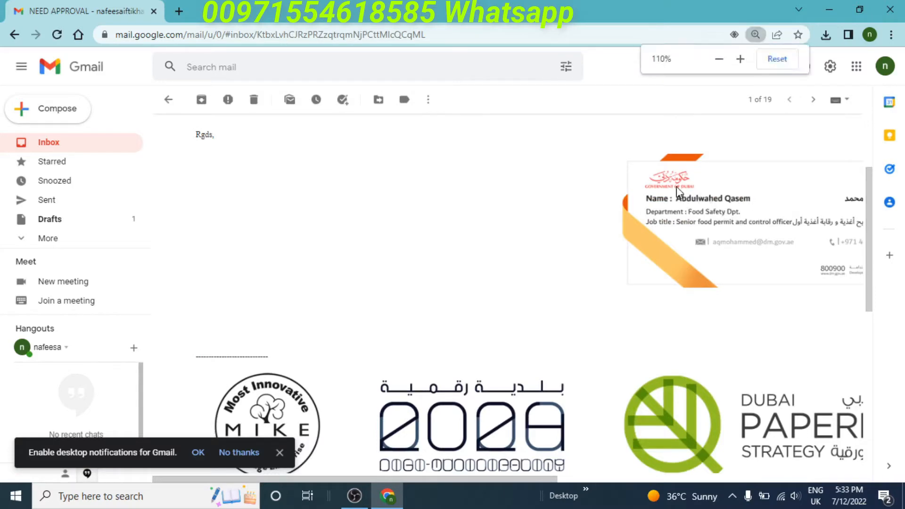
click(719, 58)
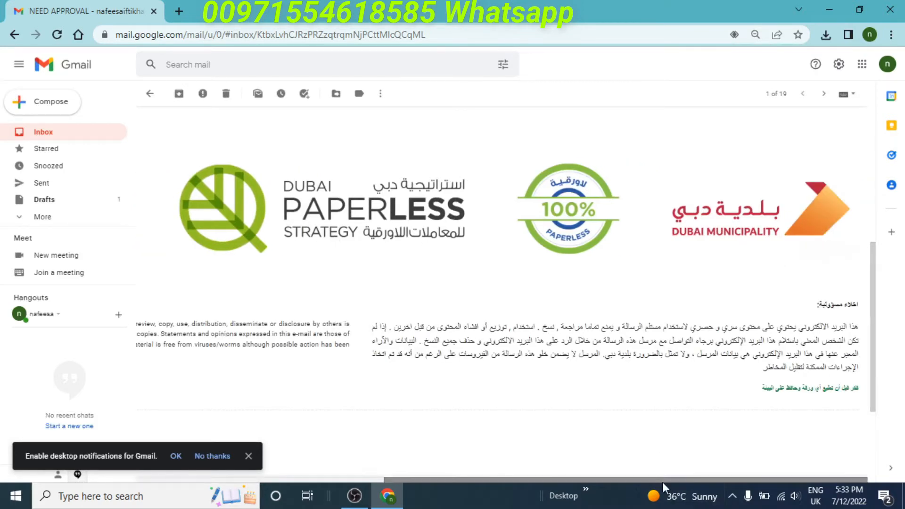
scroll(down, 3)
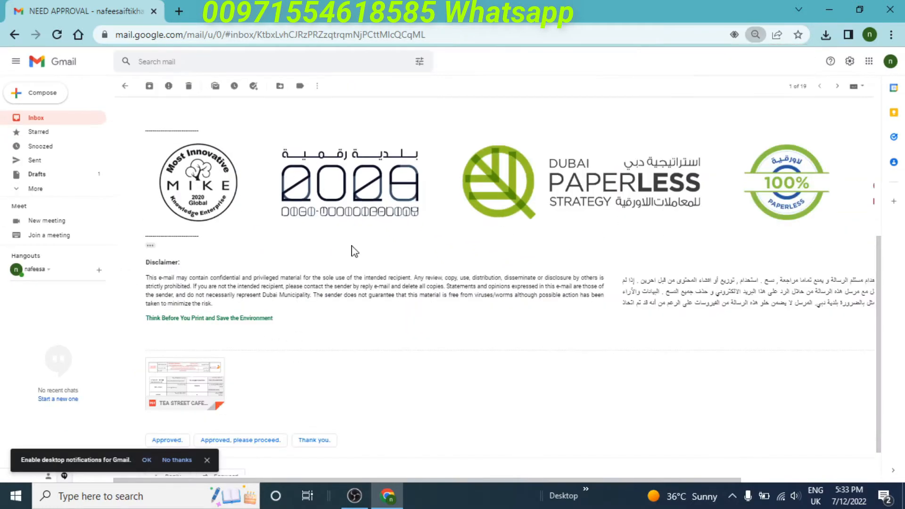
scroll(down, 3)
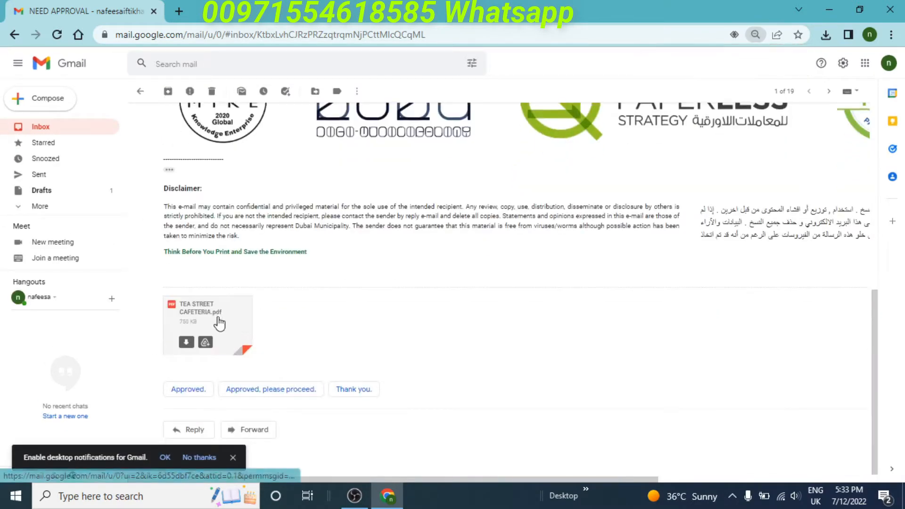
click(186, 343)
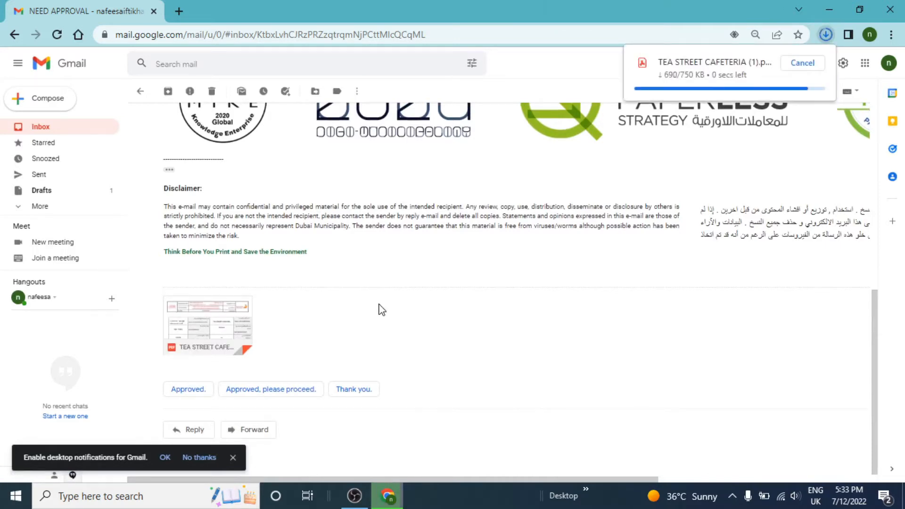
View the downloaded TEA STREET CAFETERIA PDF and scroll through its page-1 approval letter
click(709, 62)
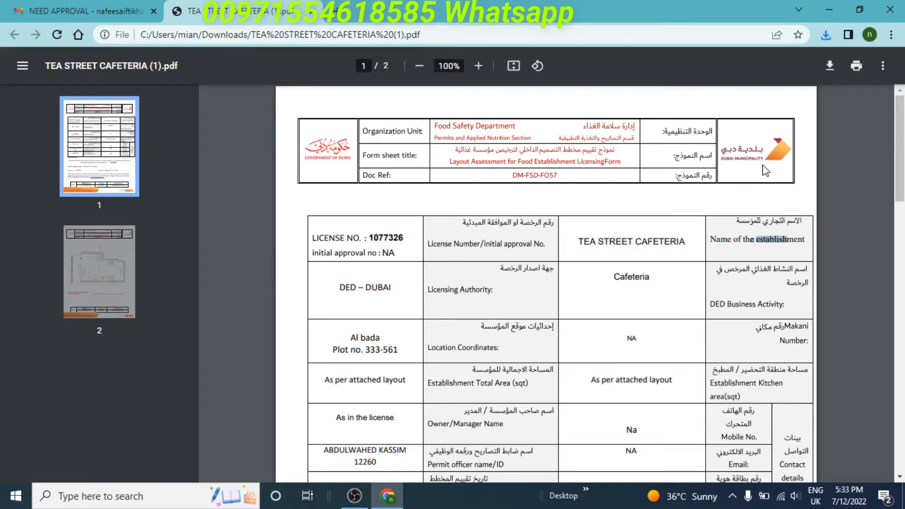
mouse_move(328, 162)
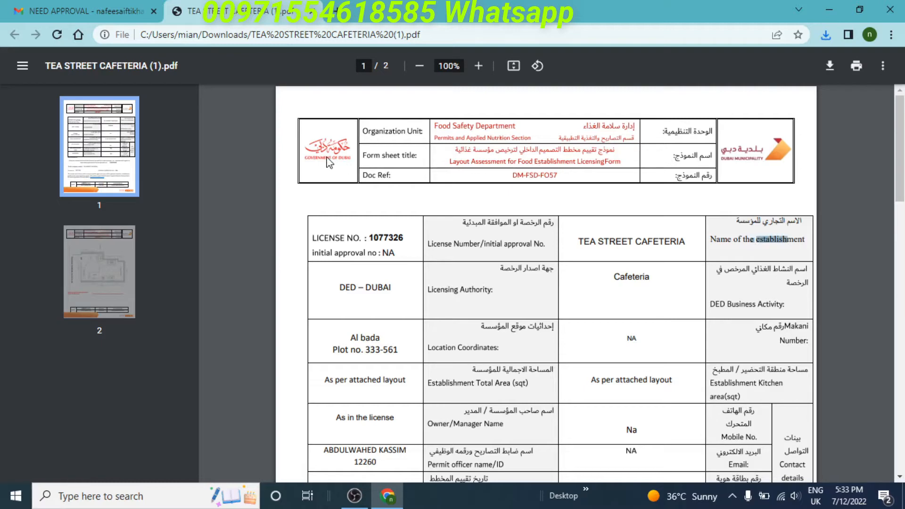
scroll(down, 3)
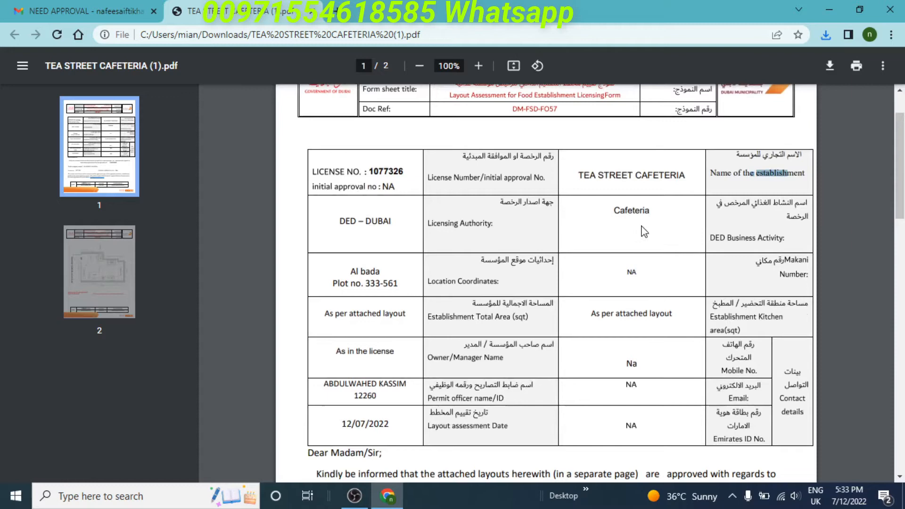
scroll(down, 3)
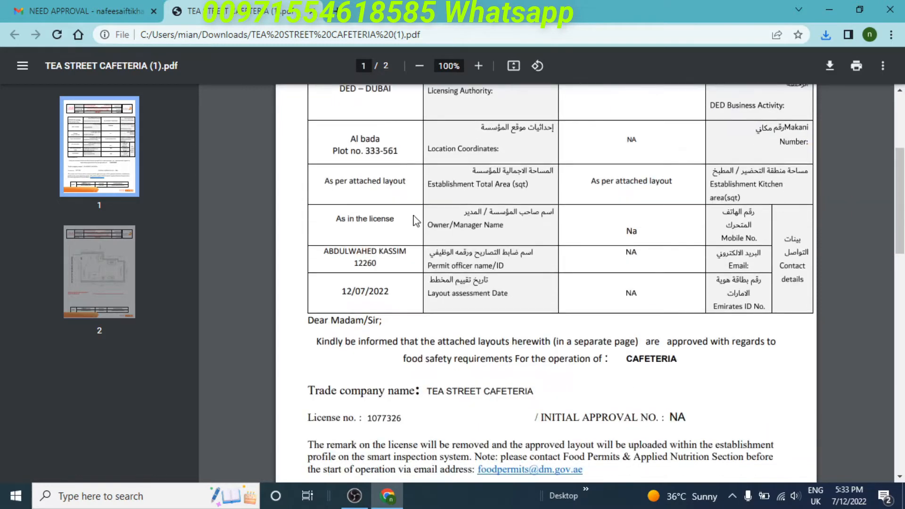
mouse_move(673, 230)
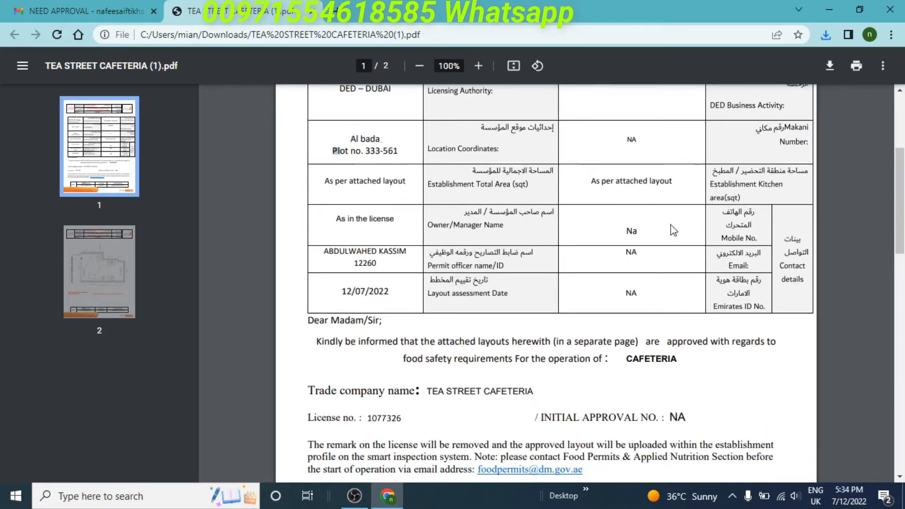
scroll(down, 3)
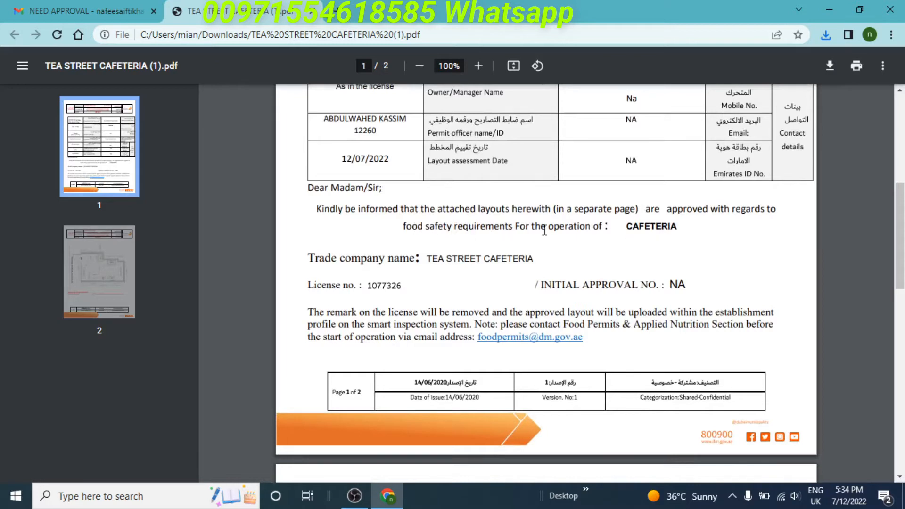
mouse_move(410, 226)
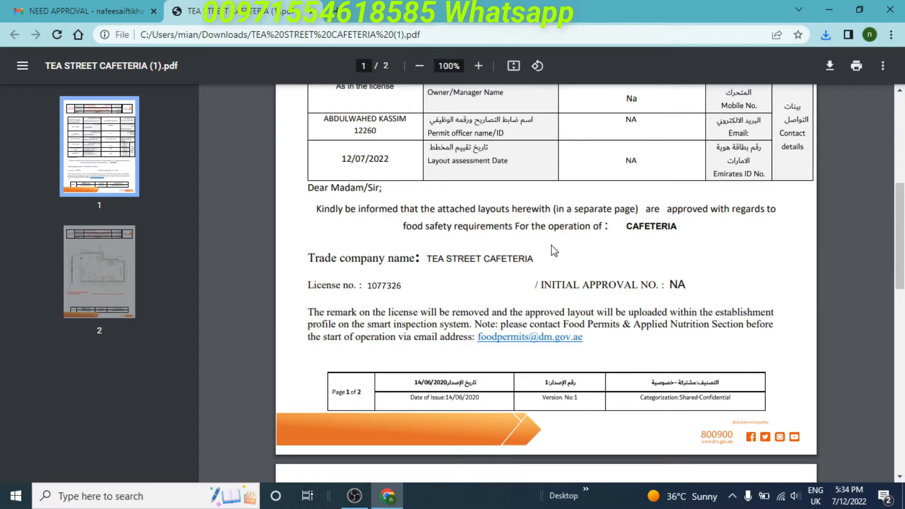
scroll(down, 3)
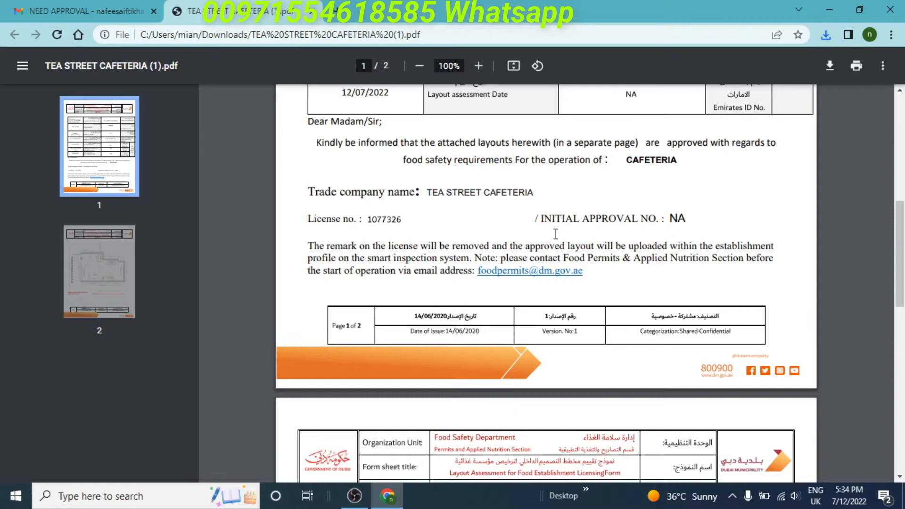
scroll(down, 3)
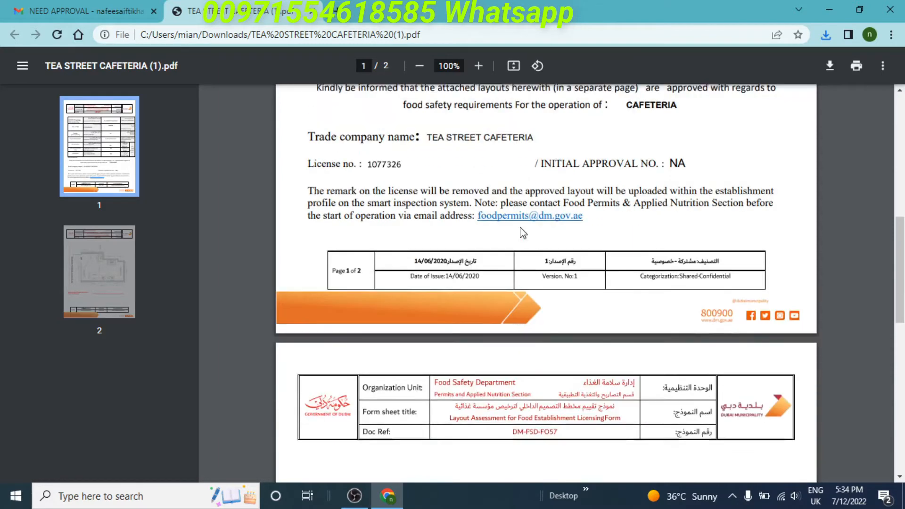
scroll(down, 3)
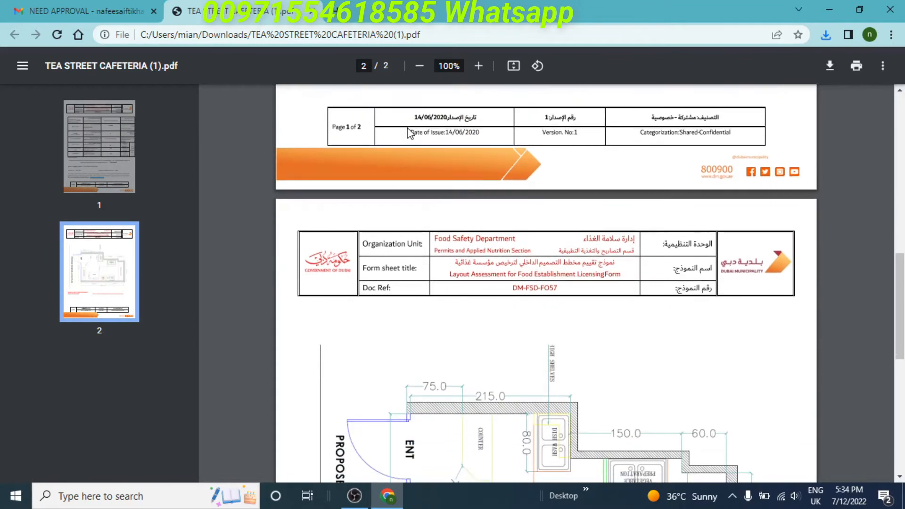
mouse_move(573, 127)
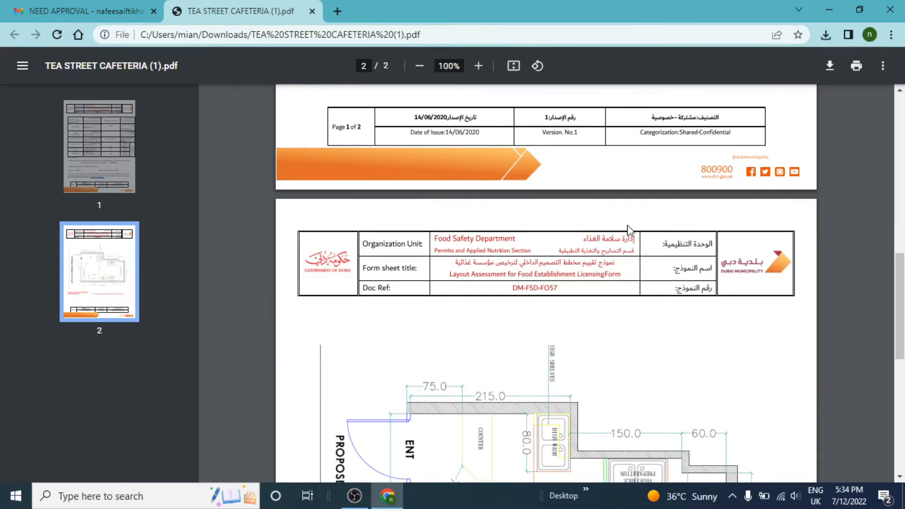
Scroll to the page-2 Proposed Furniture Layout Plan, then switch to File Explorer
scroll(down, 3)
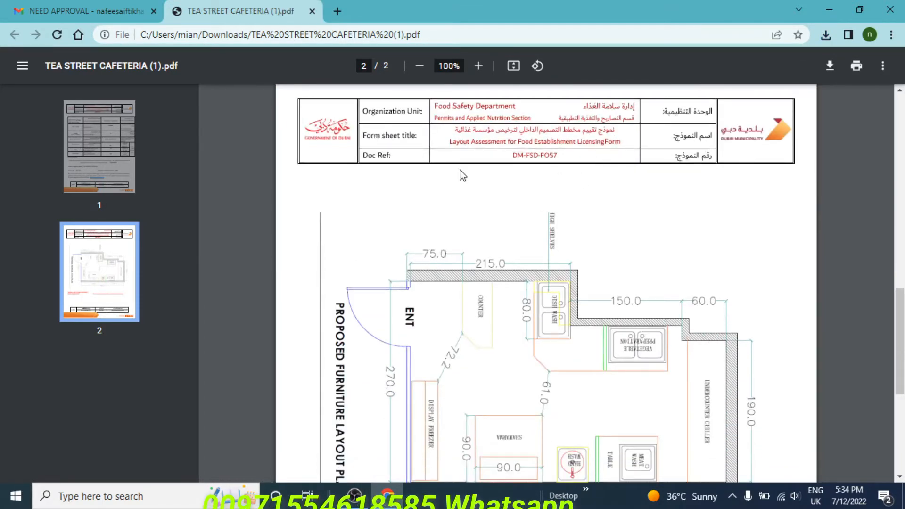
scroll(down, 3)
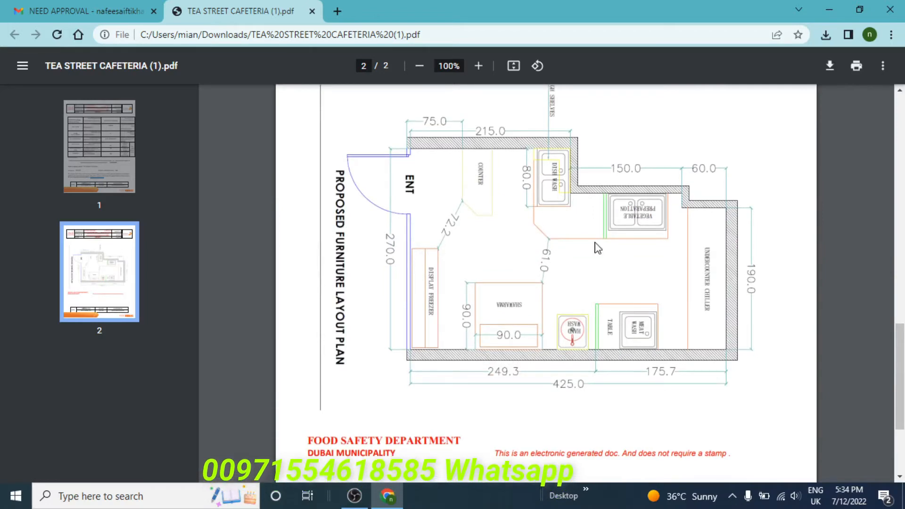
scroll(down, 3)
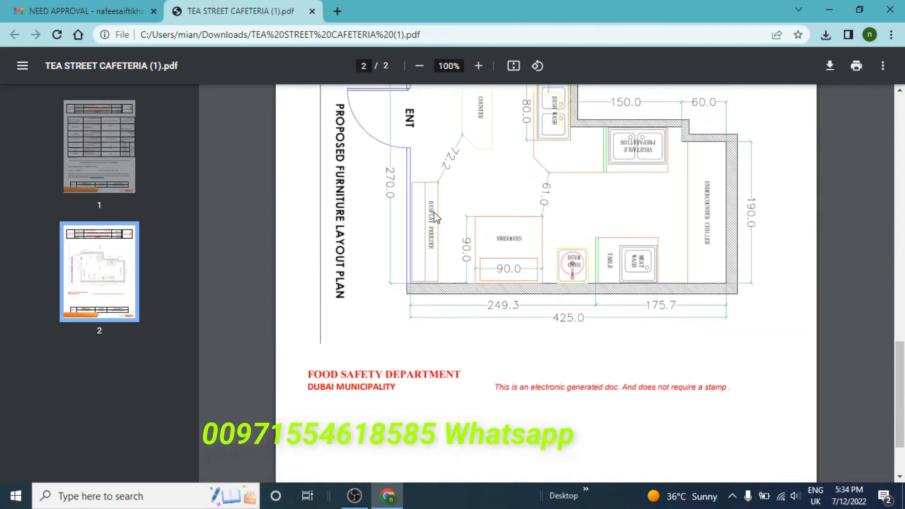
scroll(down, 3)
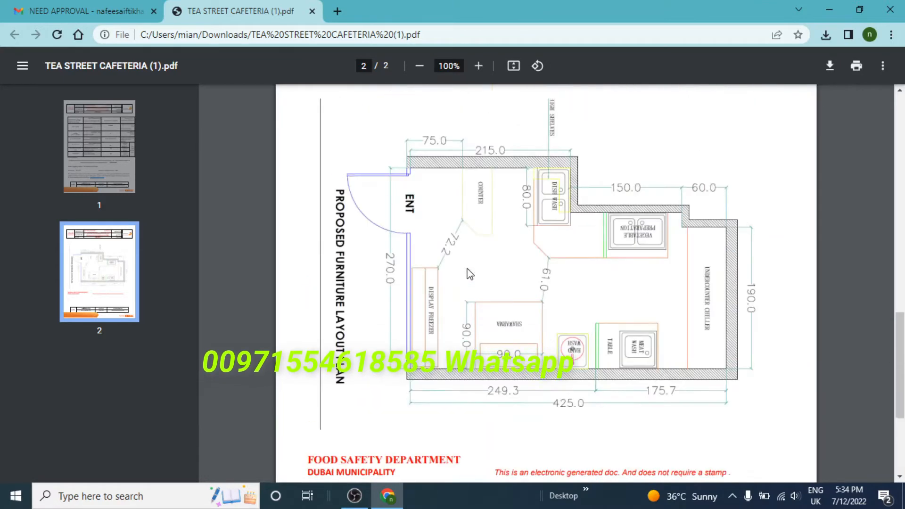
click(98, 146)
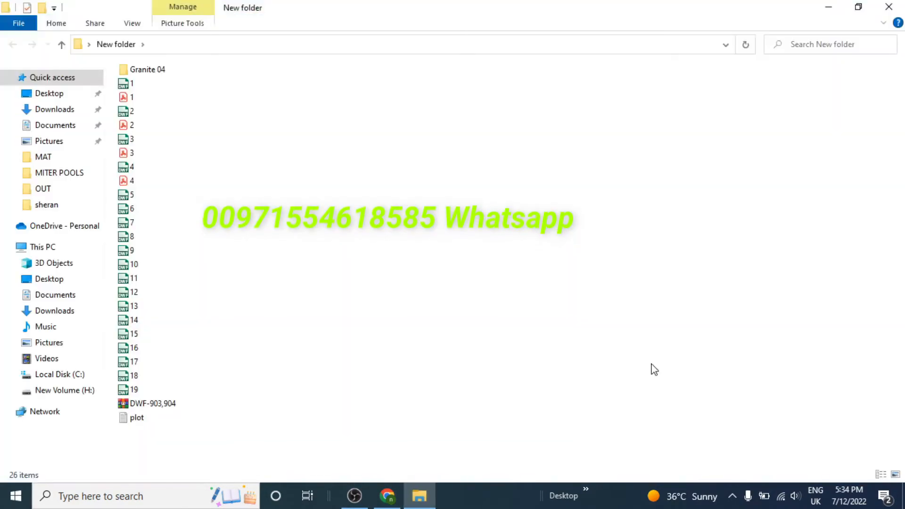
Launch the SHAZAD DWG file from H:\PROJECTS-11 into AutoCAD
click(64, 390)
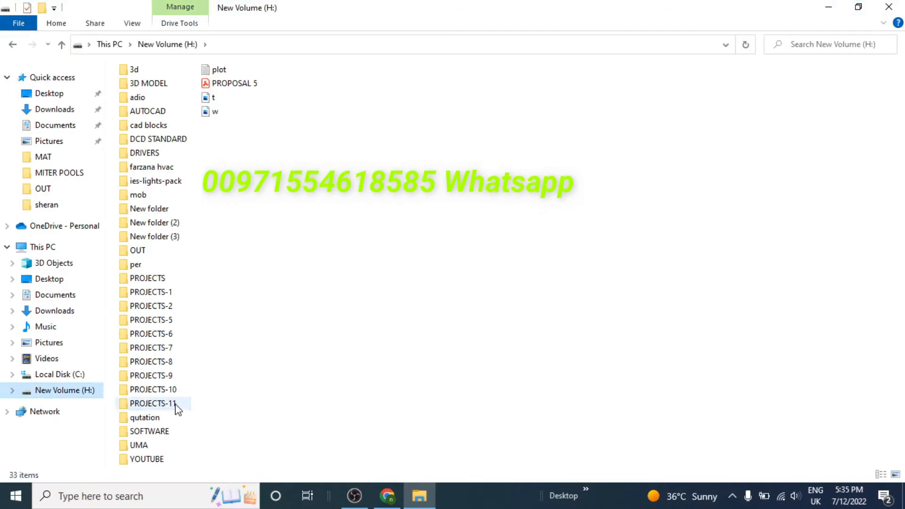
double_click(155, 404)
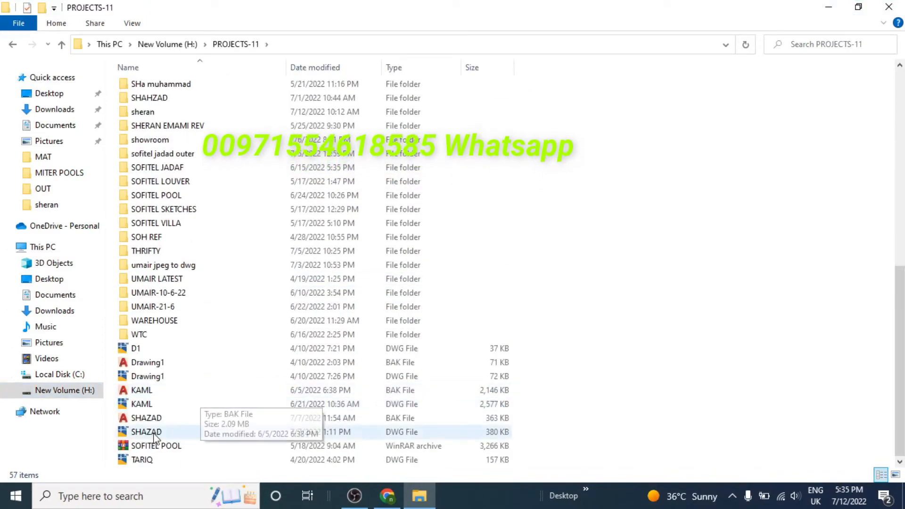
click(146, 431)
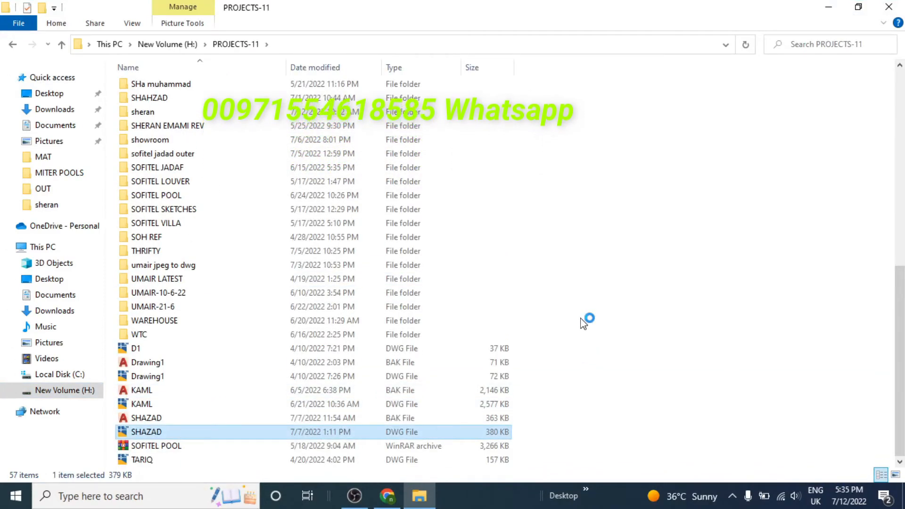
double_click(147, 432)
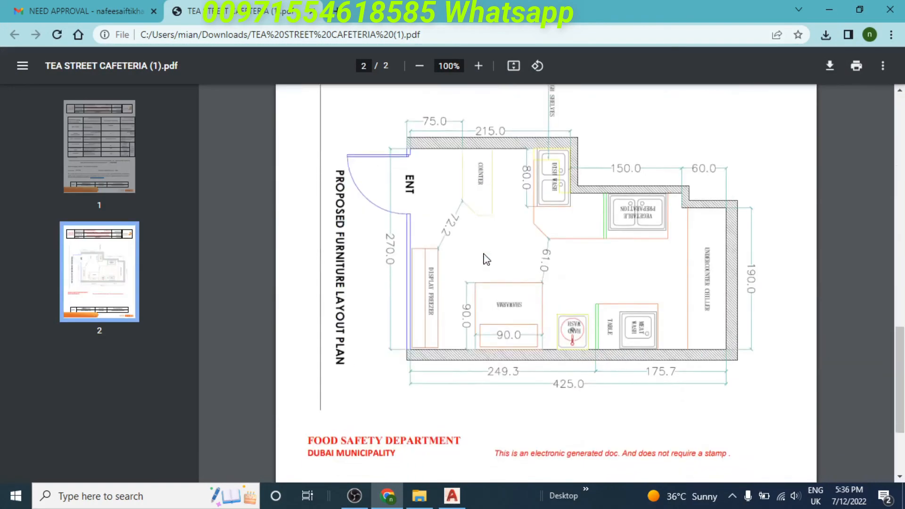
Bring the AutoCAD window with the SHAZAD furniture layout drawing to the front
click(451, 495)
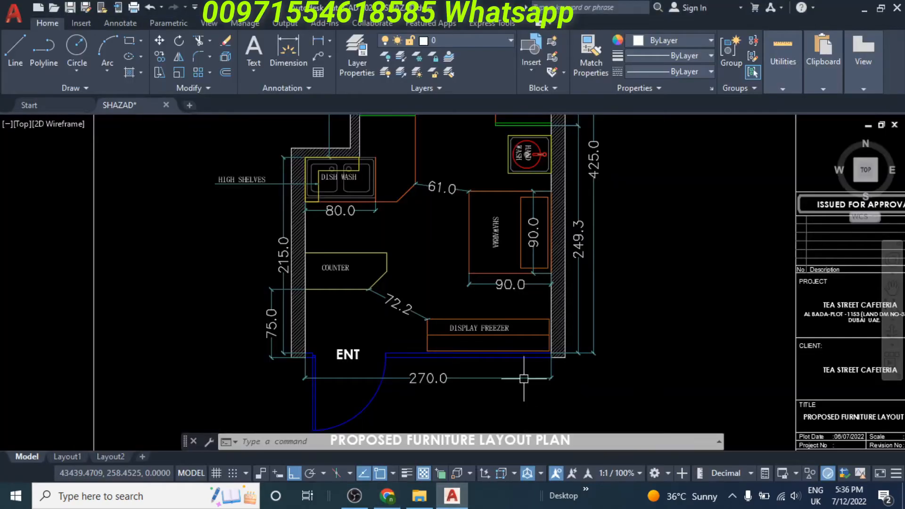